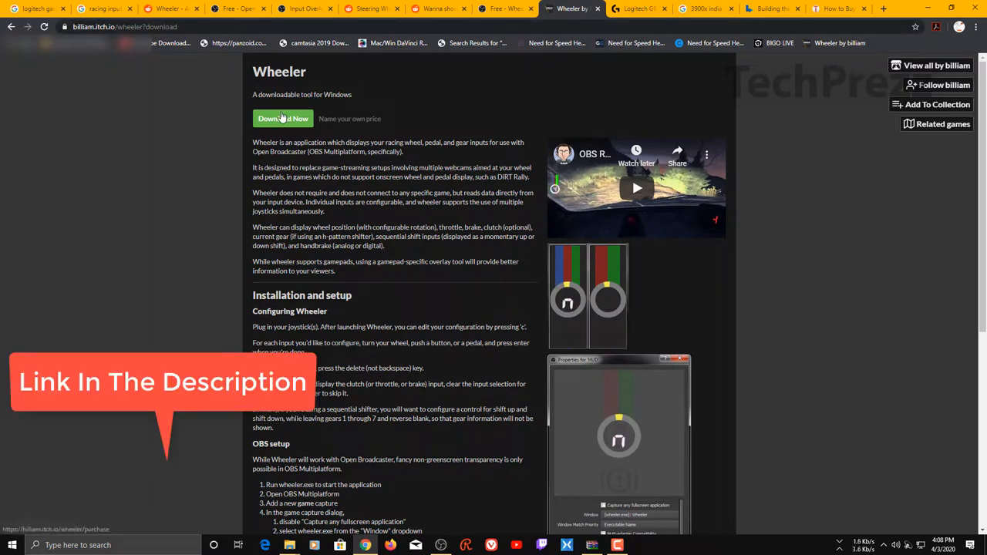
mouse_move(516, 293)
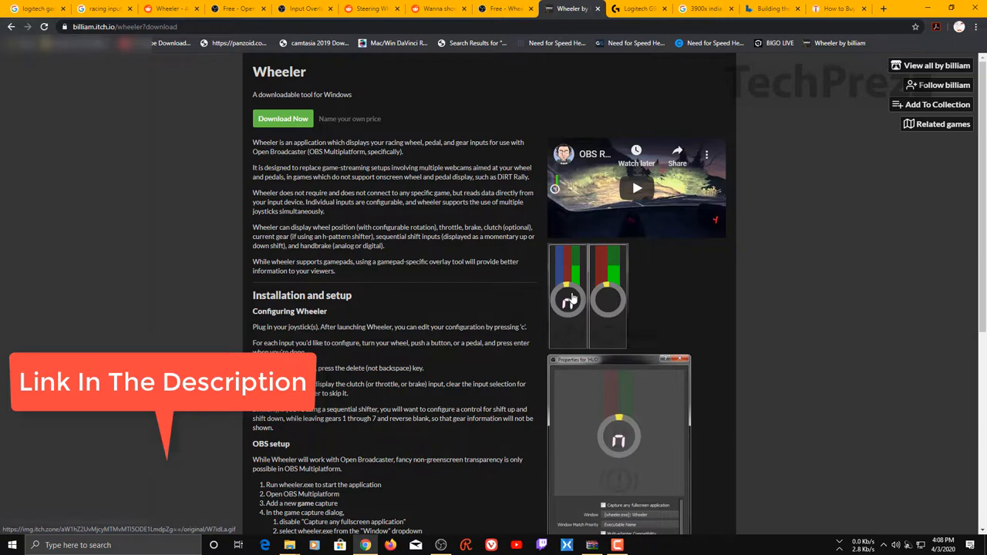
Open wheeler-win32.zip from the Downloads folder window in WinRAR
scroll("down", 3)
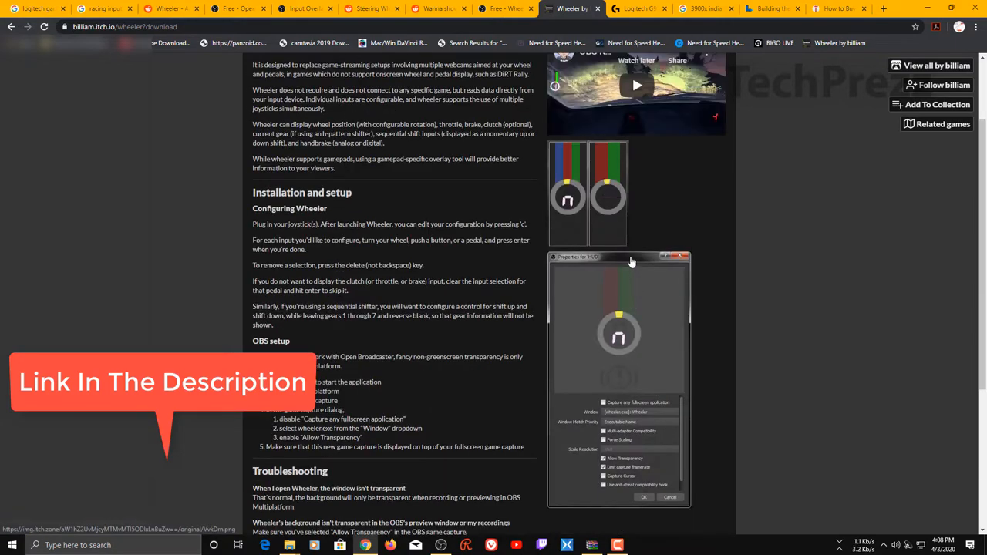
scroll("down", 3)
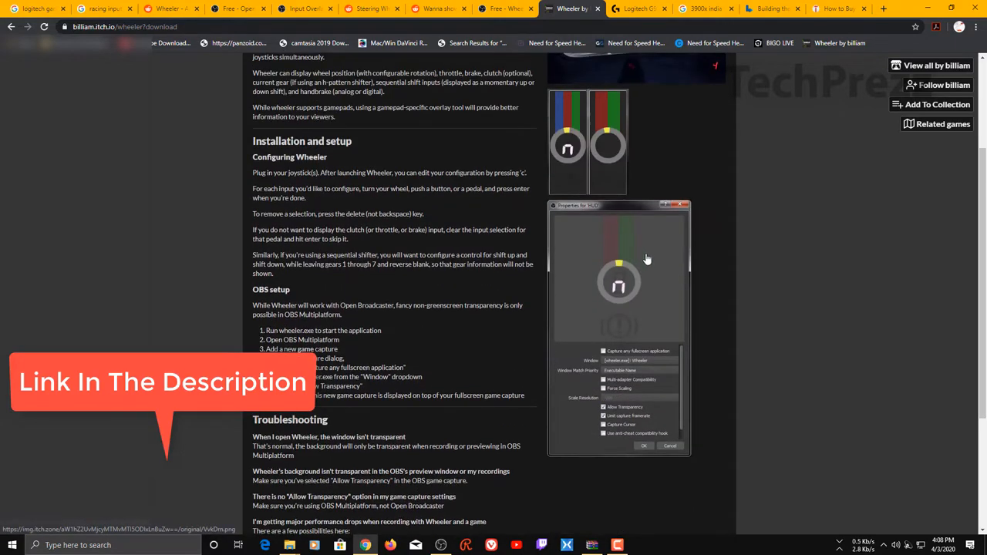
mouse_move(712, 344)
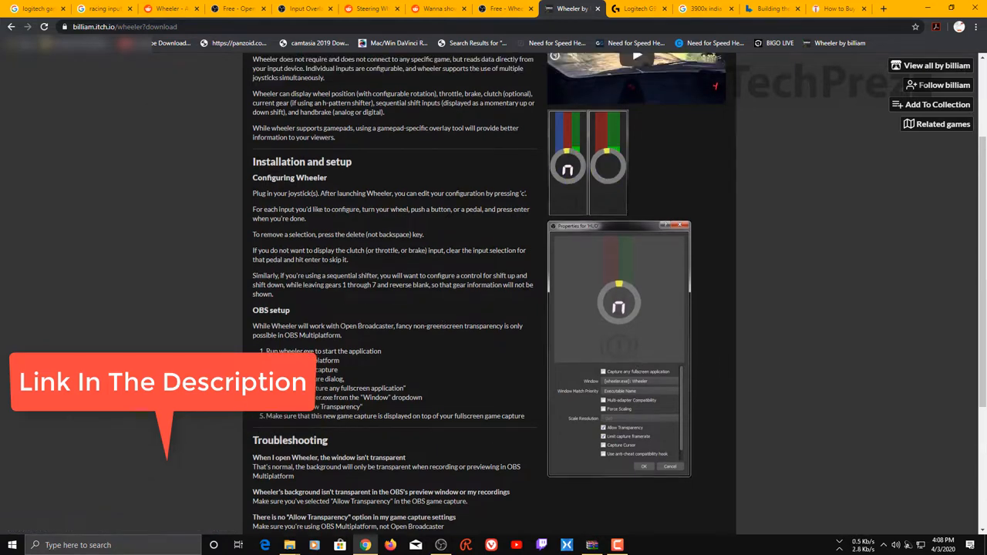
scroll("up", 3)
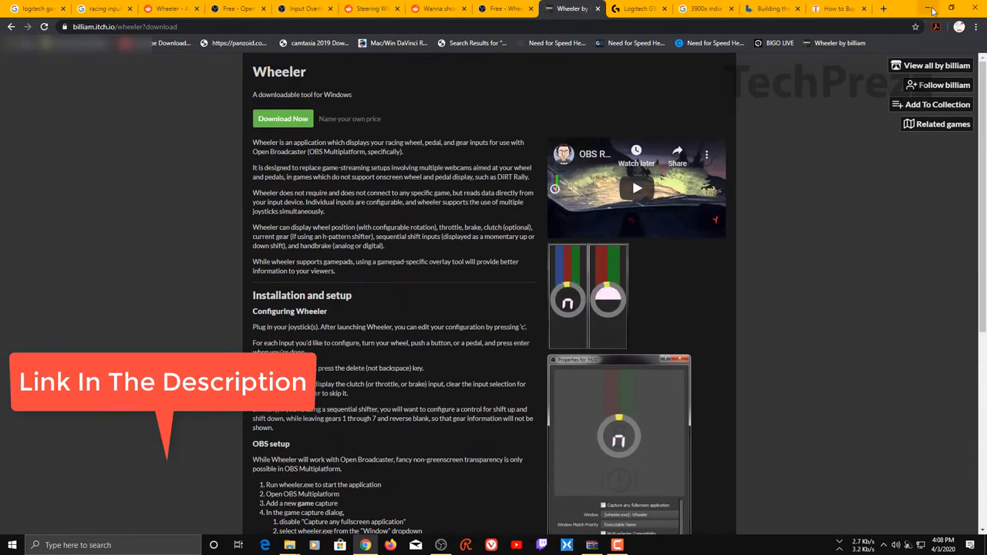
left_click(929, 8)
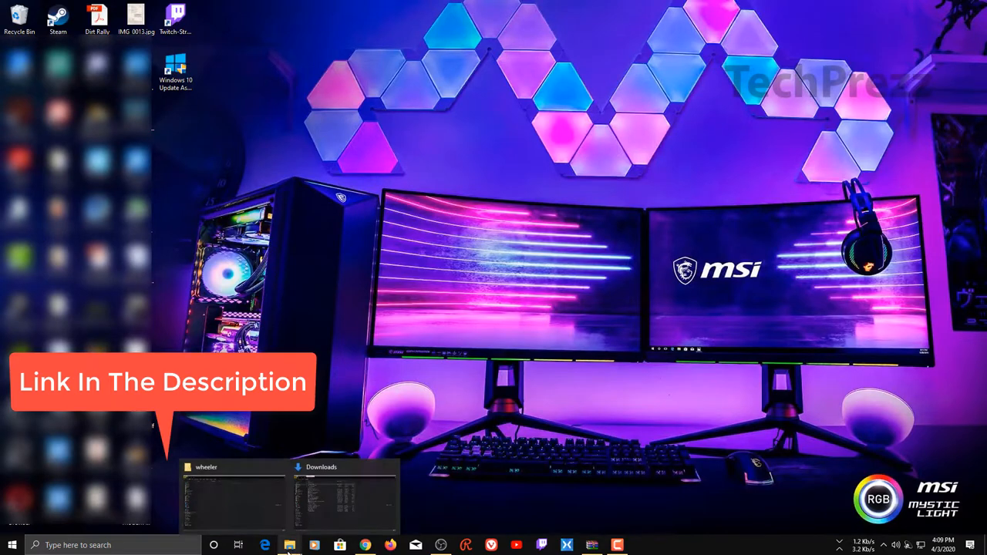
left_click(234, 497)
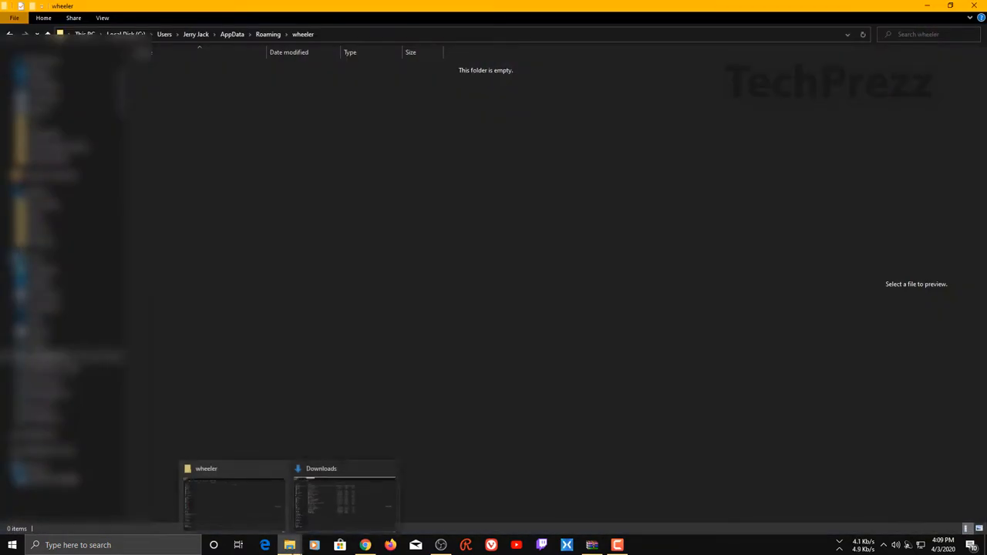
left_click(343, 497)
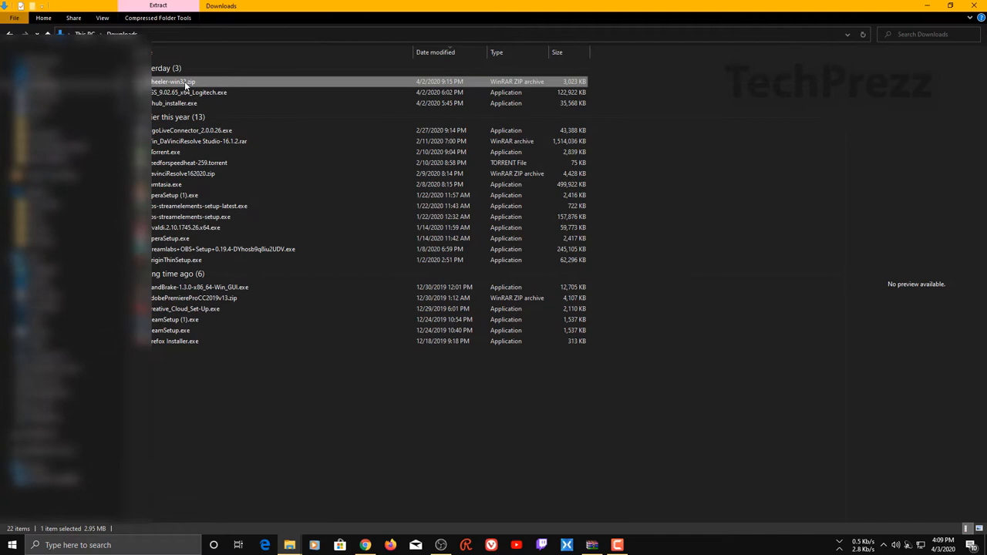
double_click(172, 81)
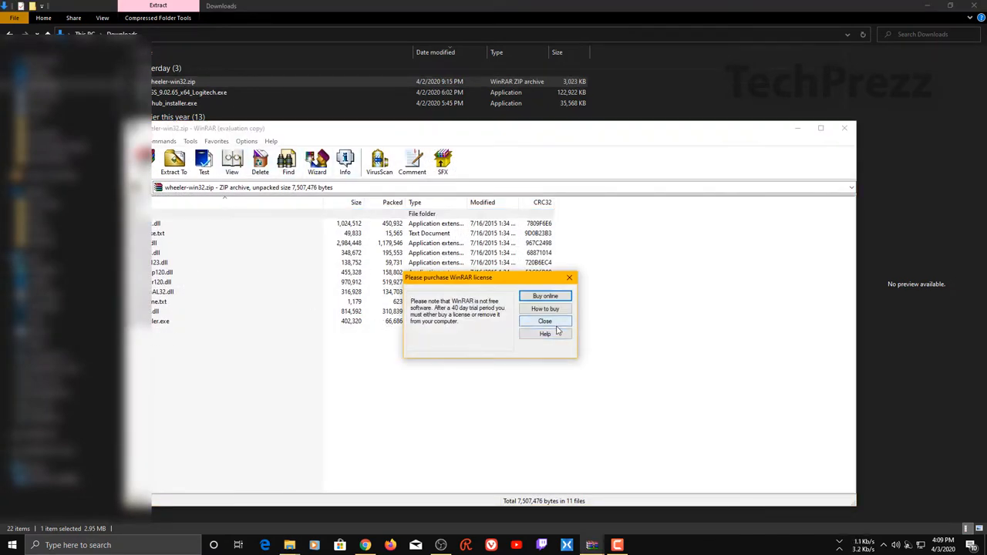
Close WinRAR's trial-license purchase reminder
left_click(545, 321)
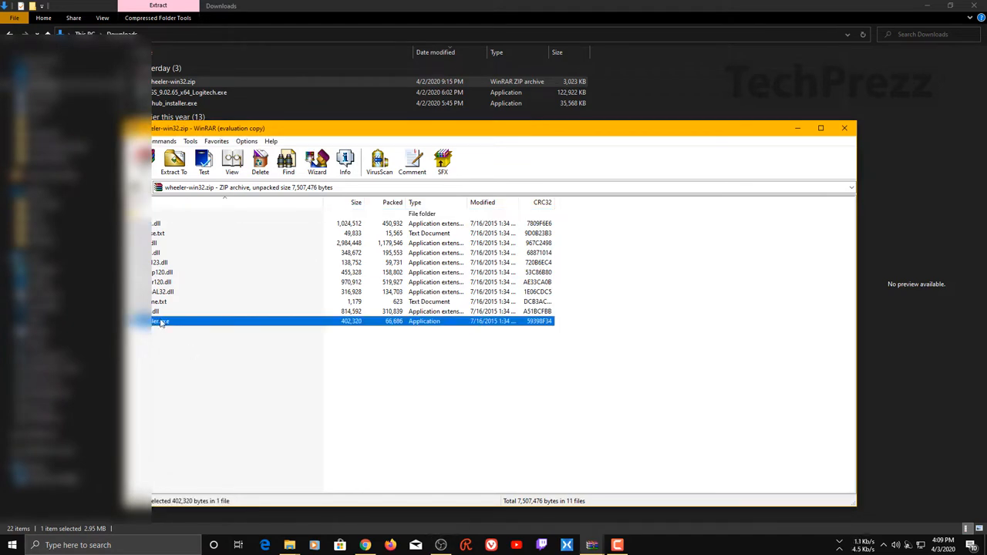
mouse_move(218, 391)
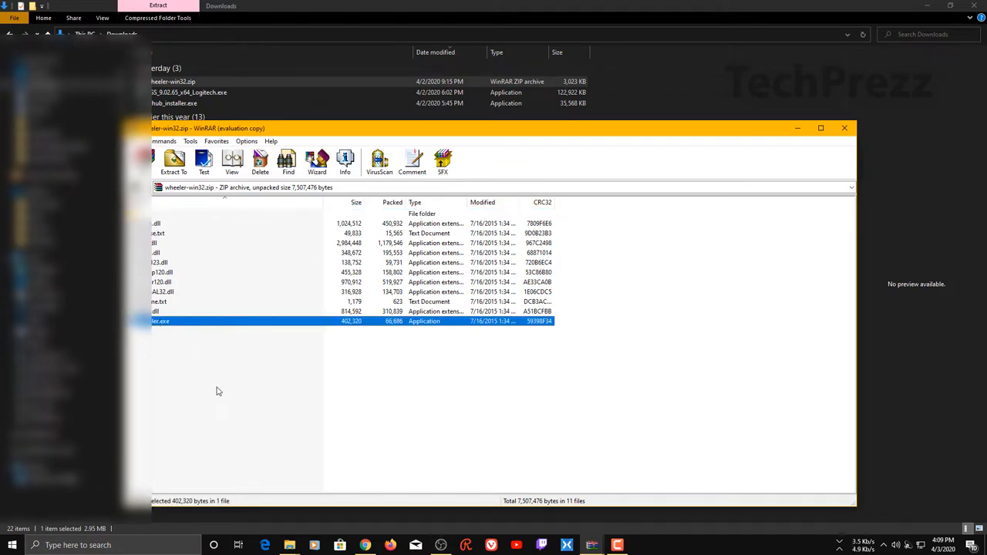
mouse_move(223, 395)
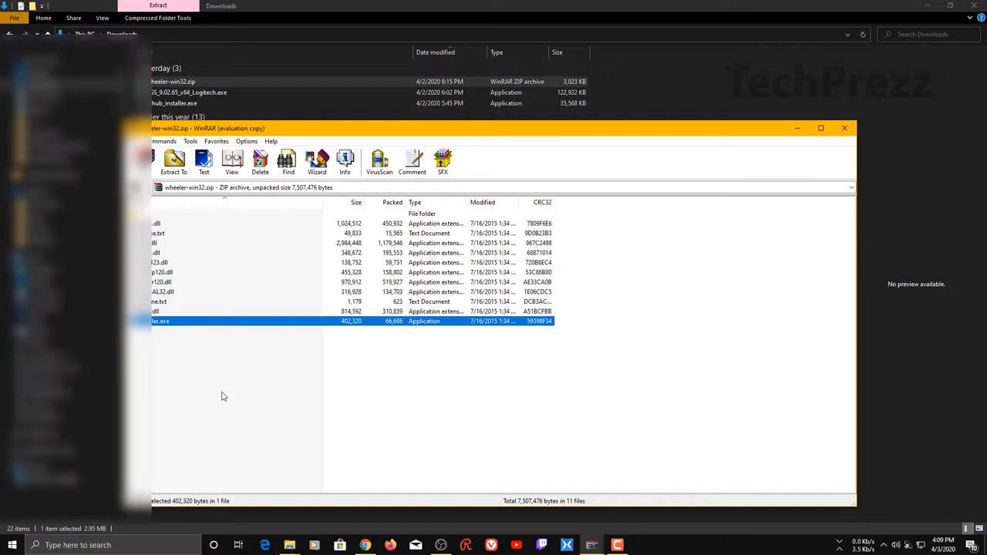
mouse_move(192, 348)
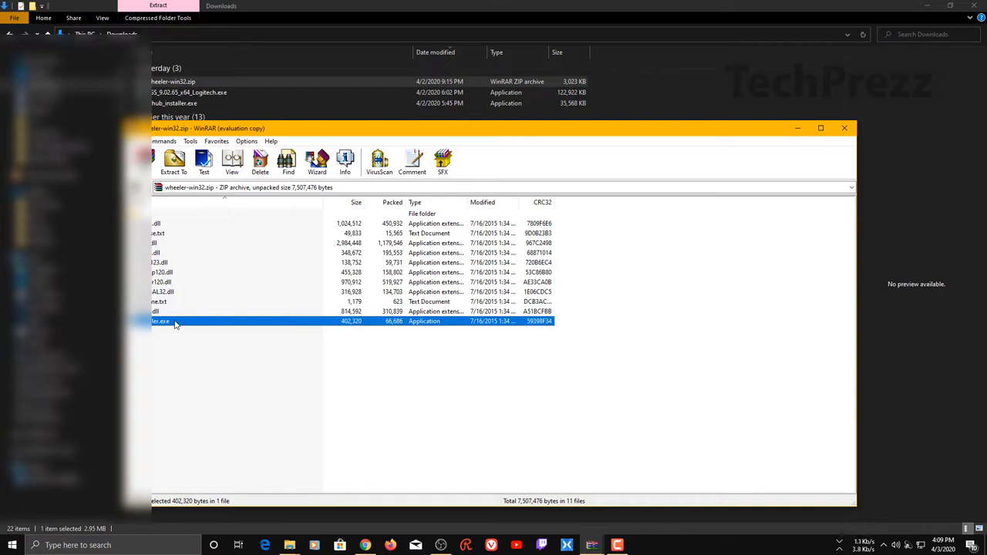
mouse_move(452, 375)
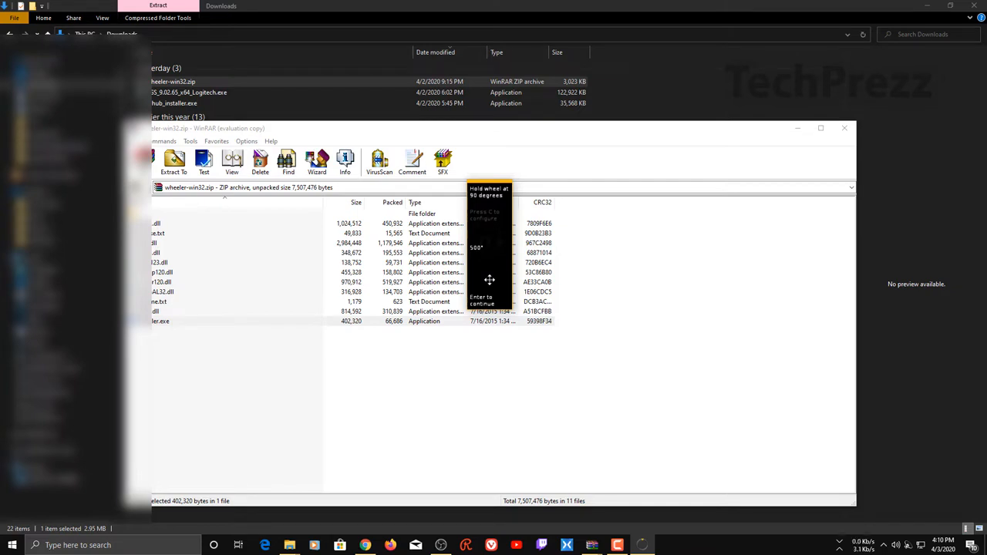
scroll("up", 3)
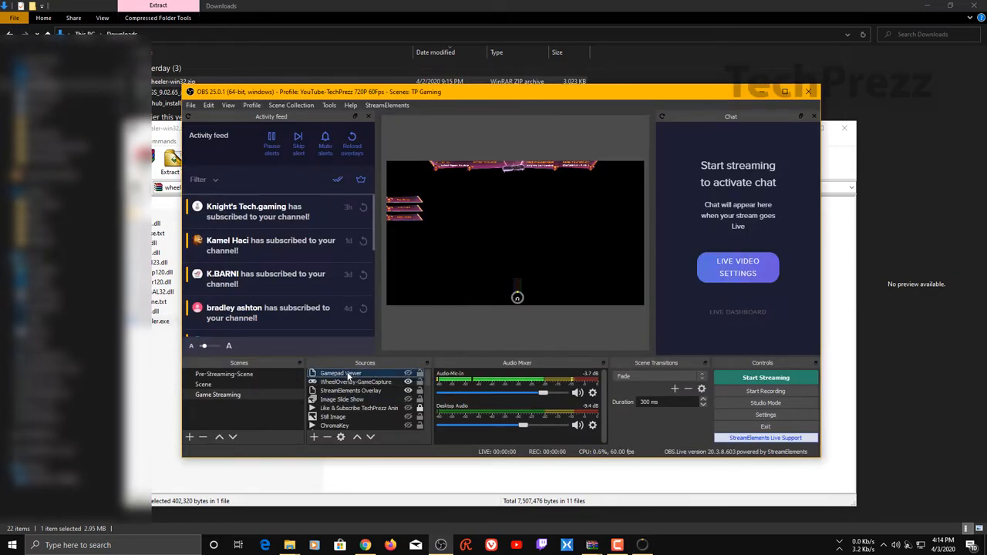
left_click(313, 437)
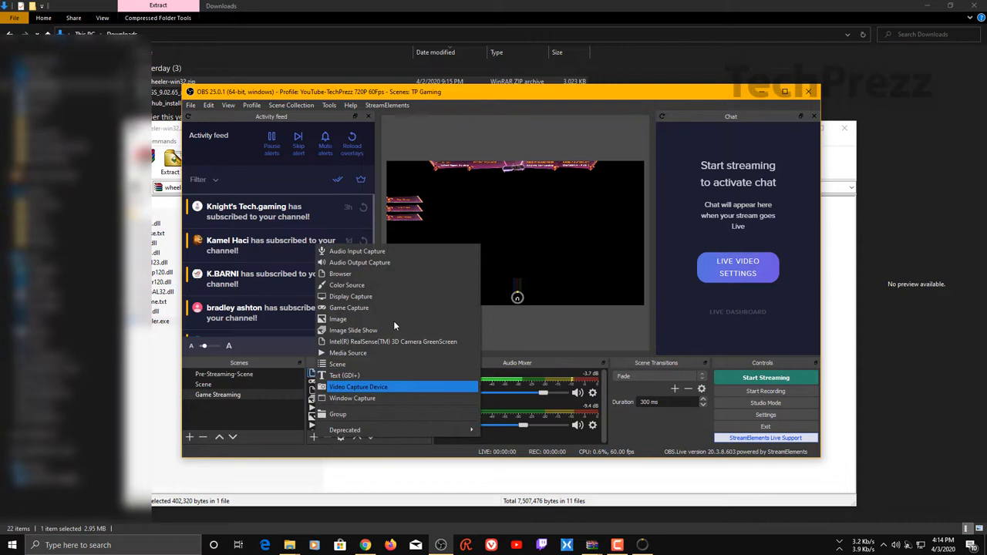
mouse_move(351, 296)
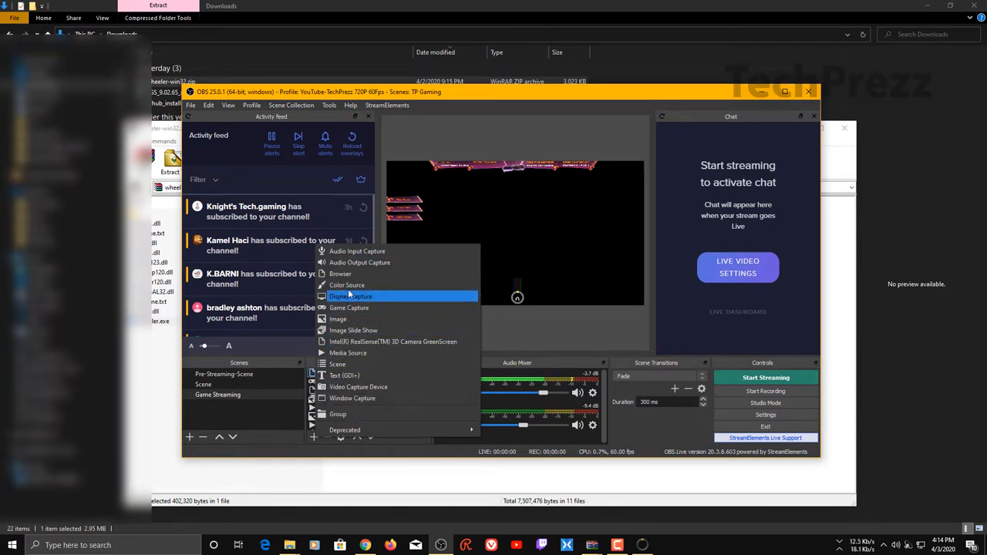
mouse_move(337, 318)
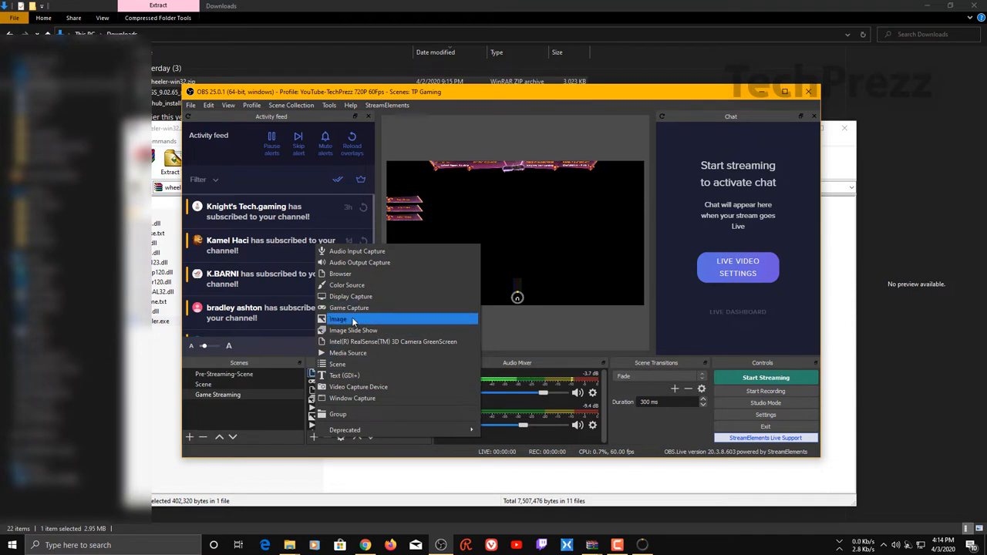
mouse_move(337, 364)
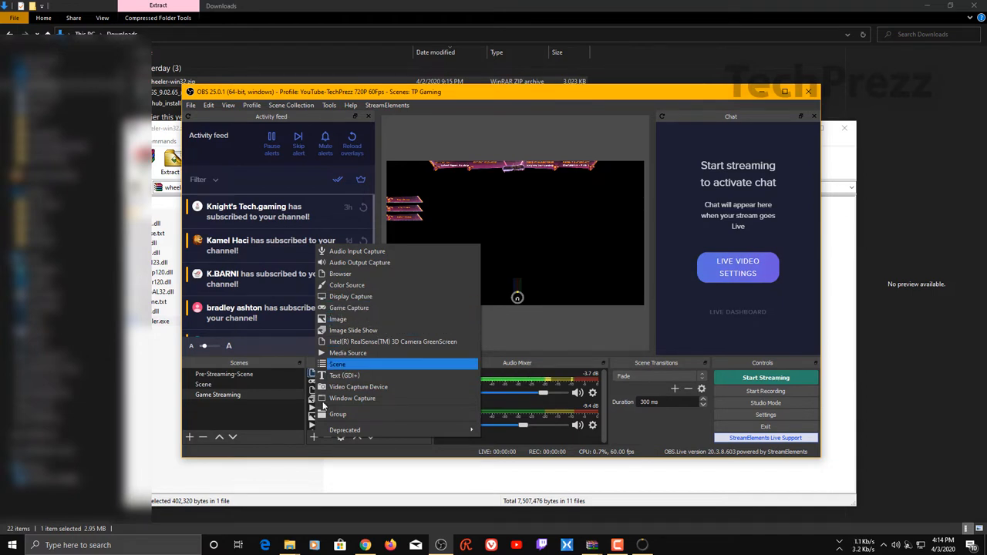
mouse_move(338, 319)
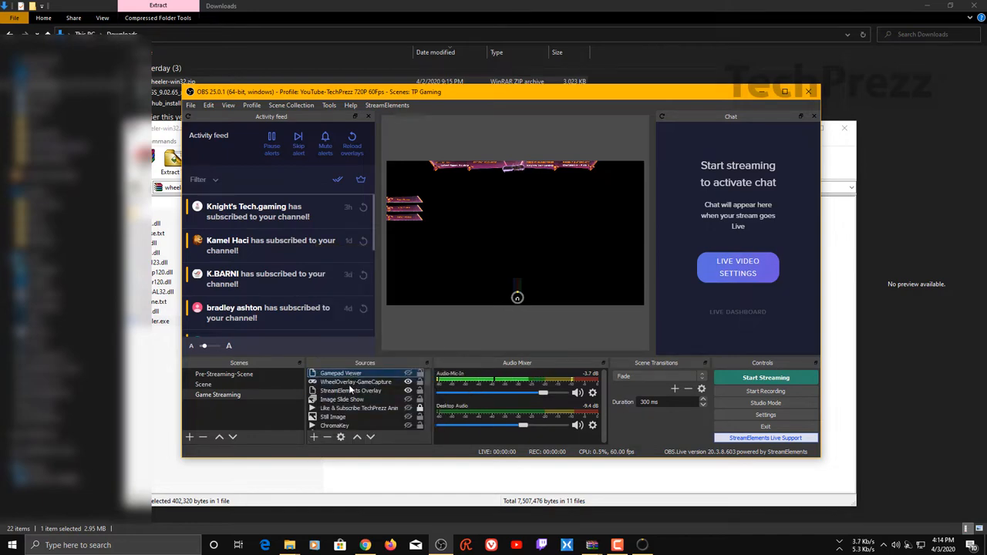
Set WheelOverlay-GameCapture to window [wheeler.exe]: Wheeler with Allow Transparency, and confirm
double_click(355, 382)
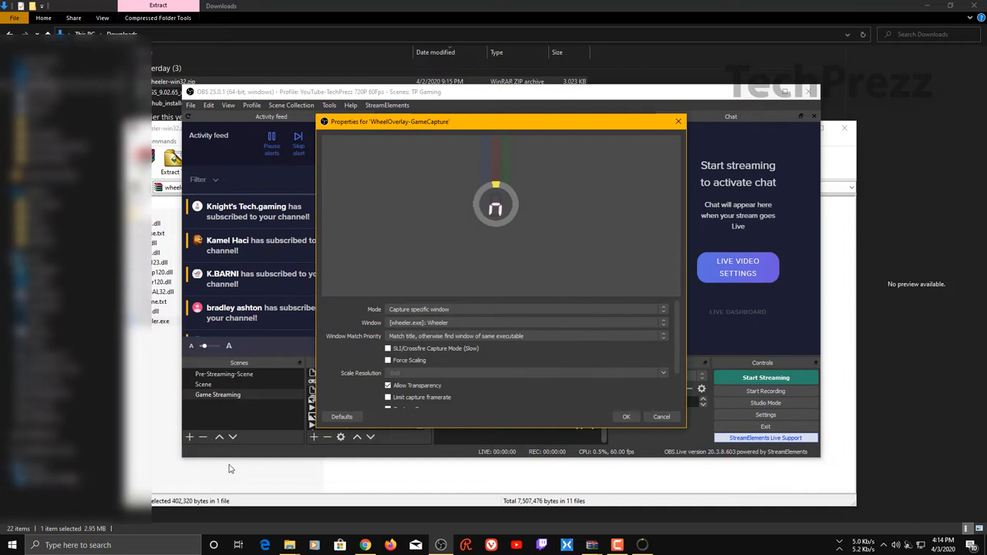
mouse_move(418, 127)
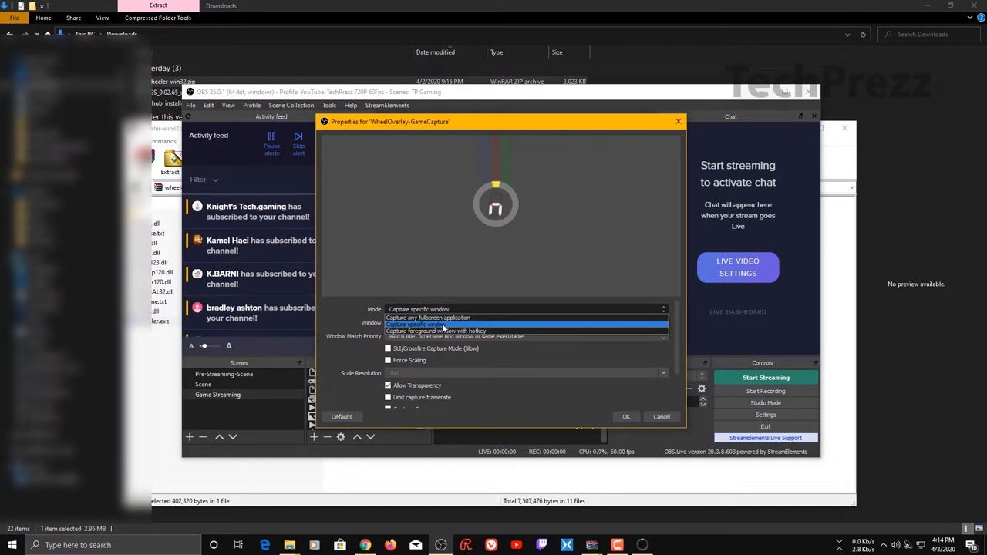
mouse_move(446, 318)
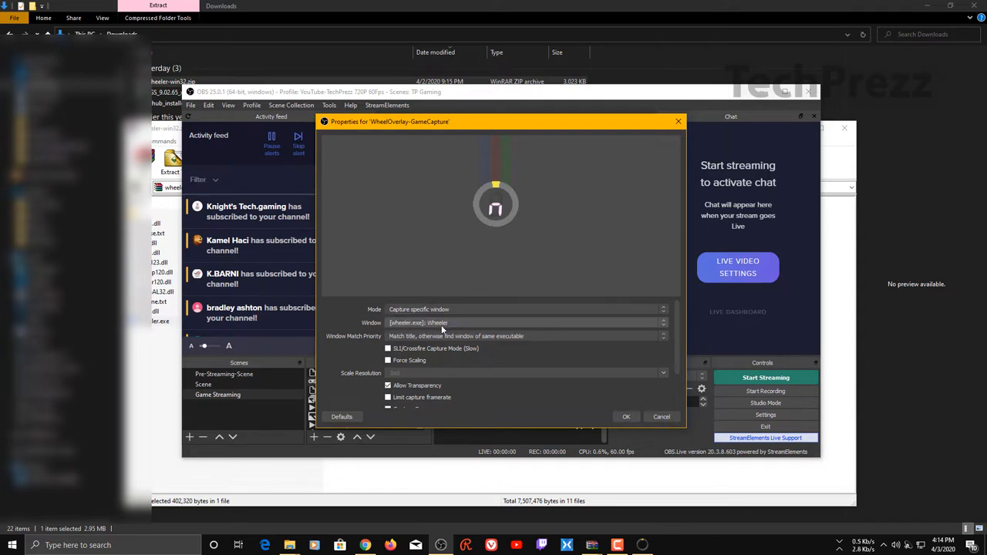
mouse_move(388, 330)
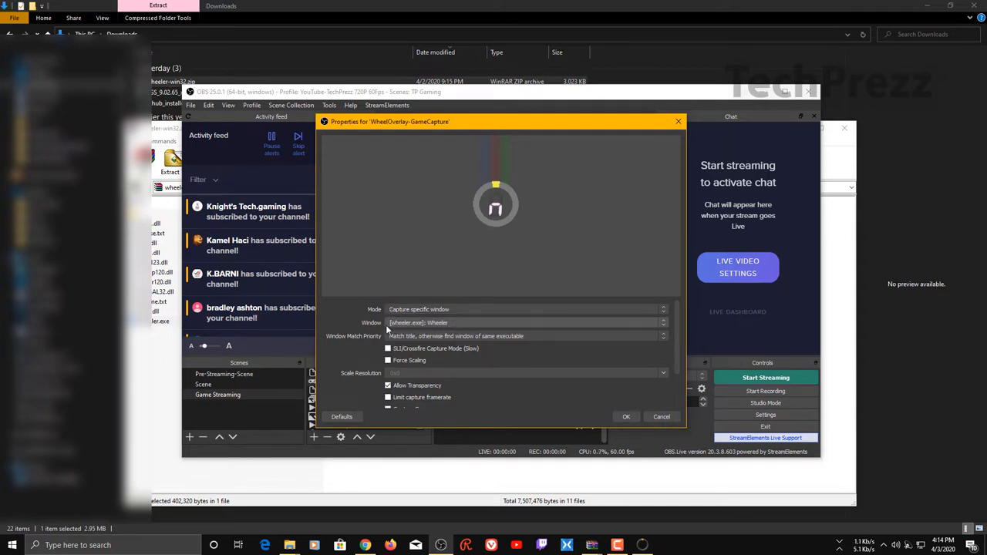
left_click(662, 336)
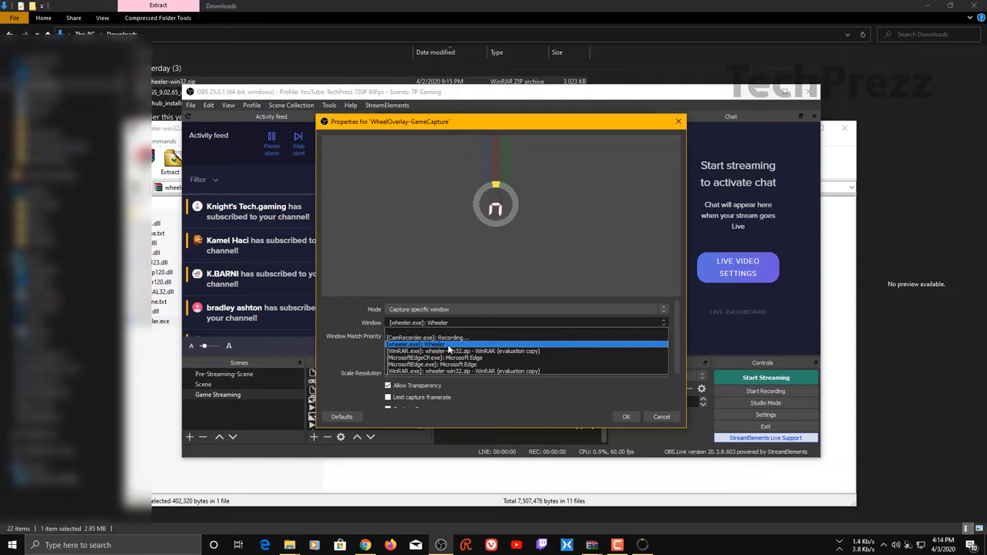
left_click(437, 338)
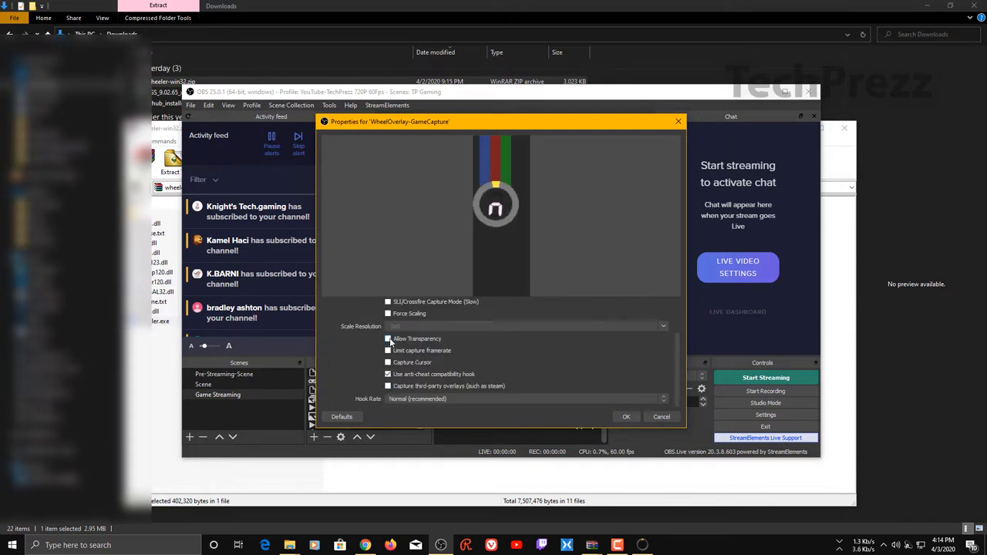
left_click(388, 338)
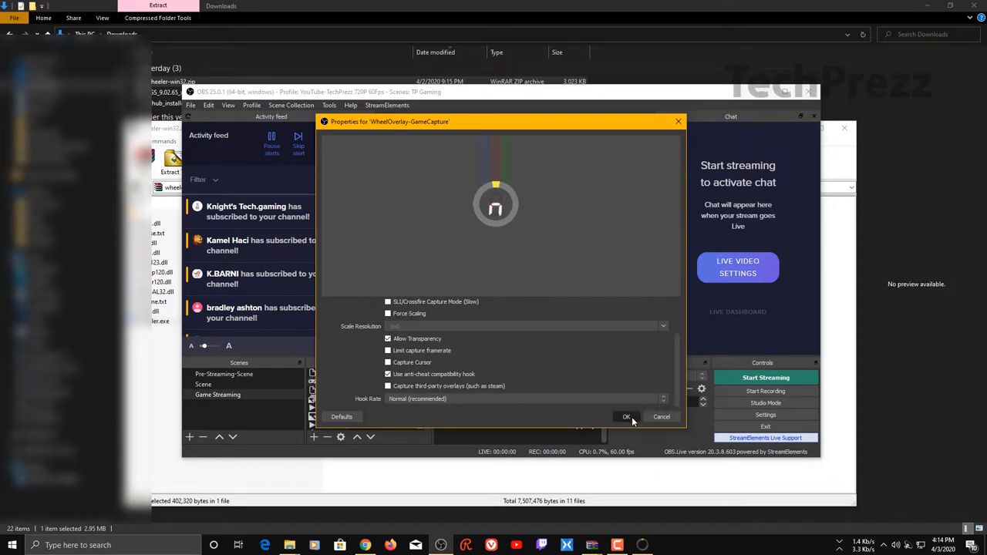
left_click(626, 416)
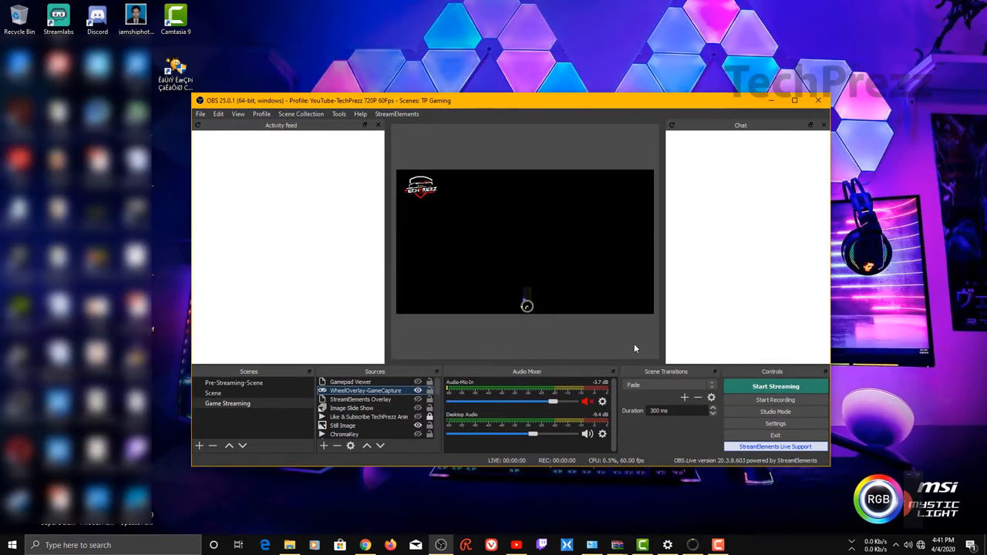
mouse_move(630, 349)
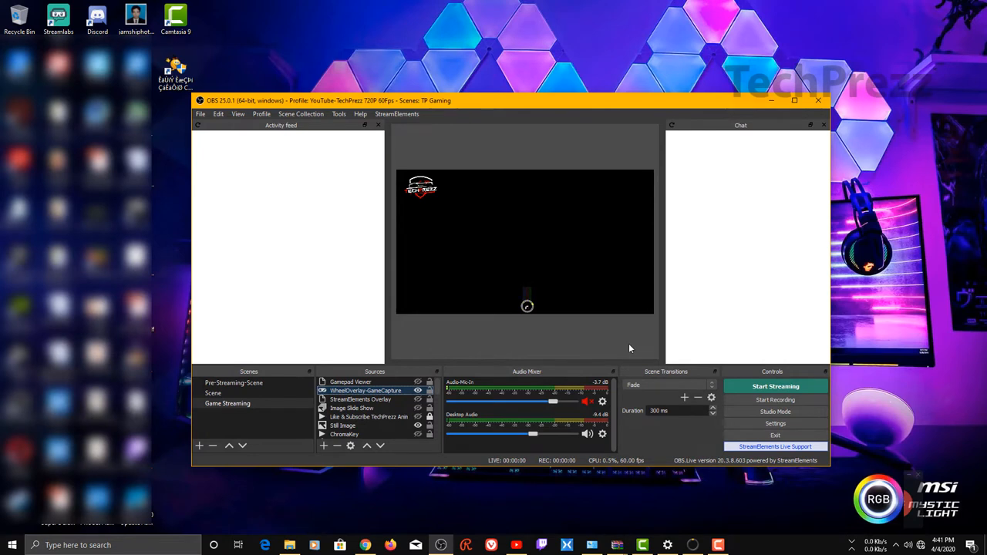